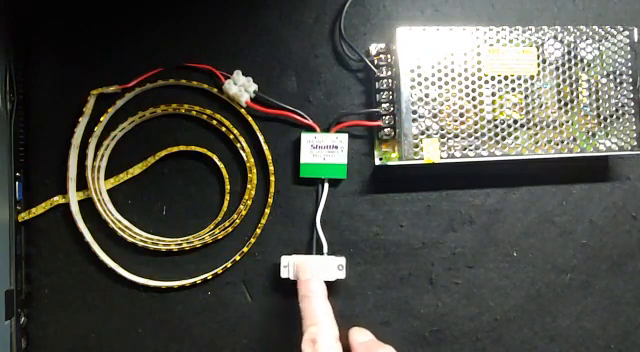
{"action": "left_click", "coordinate": [312, 268]}
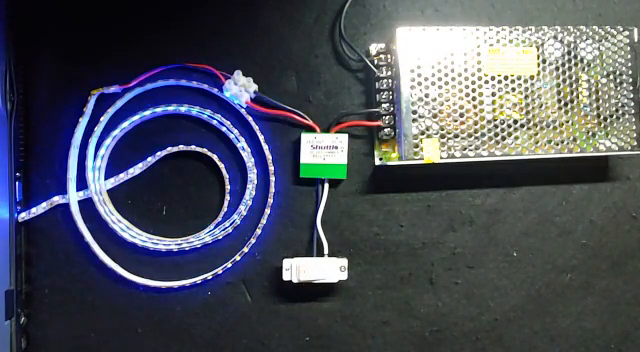